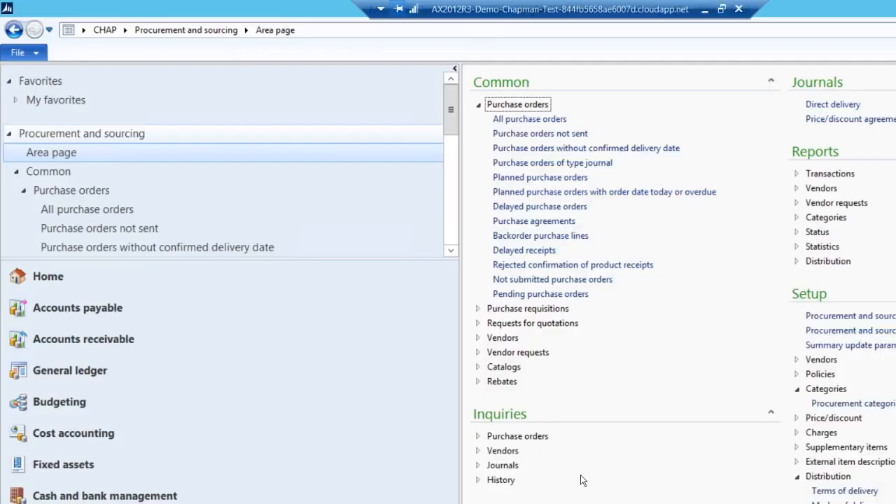
mouse_move(540, 177)
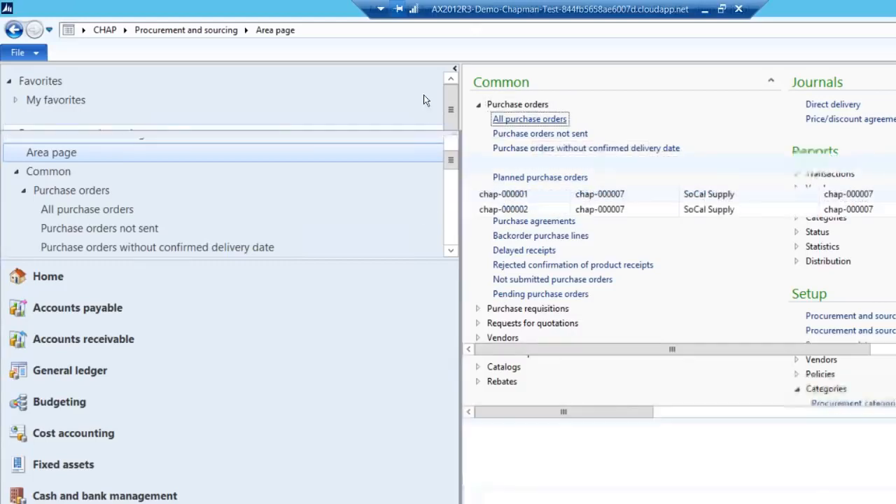
Open the All purchase orders list under Procurement and sourcing > Common
left_click(529, 118)
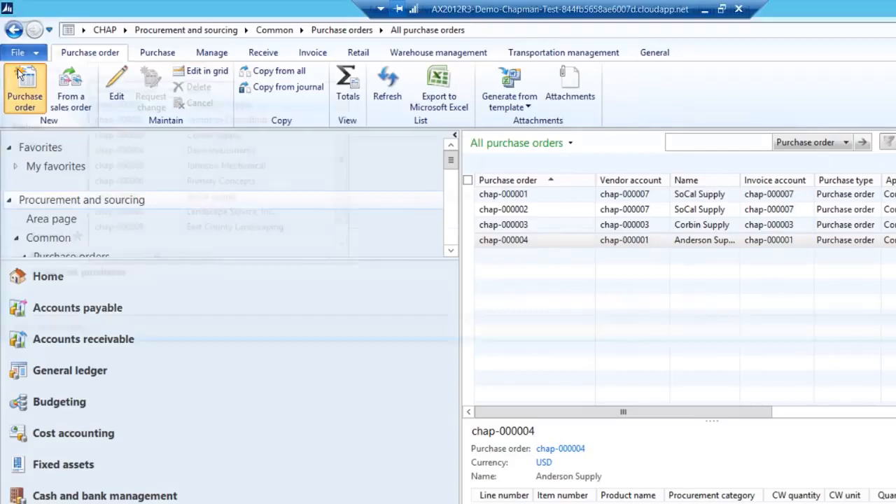
Create a new purchase order for vendor chap-000001 Anderson Supply with site SD12 and warehouse 120
left_click(26, 87)
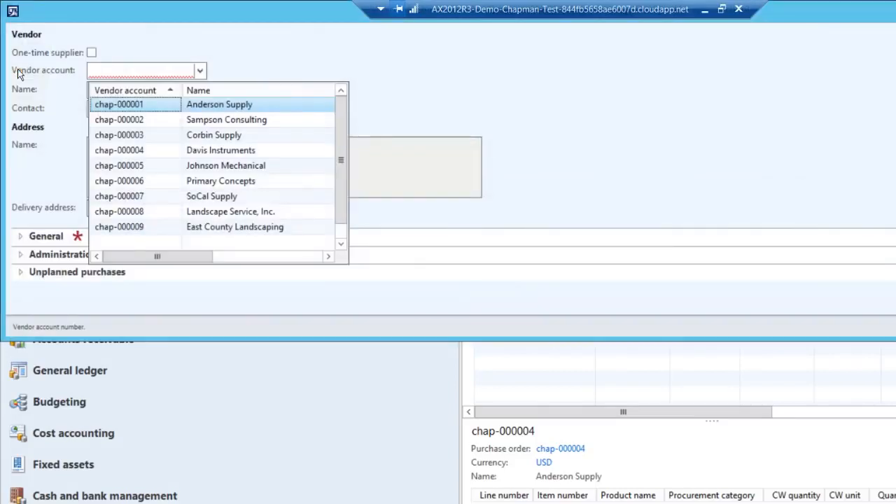
mouse_move(101, 93)
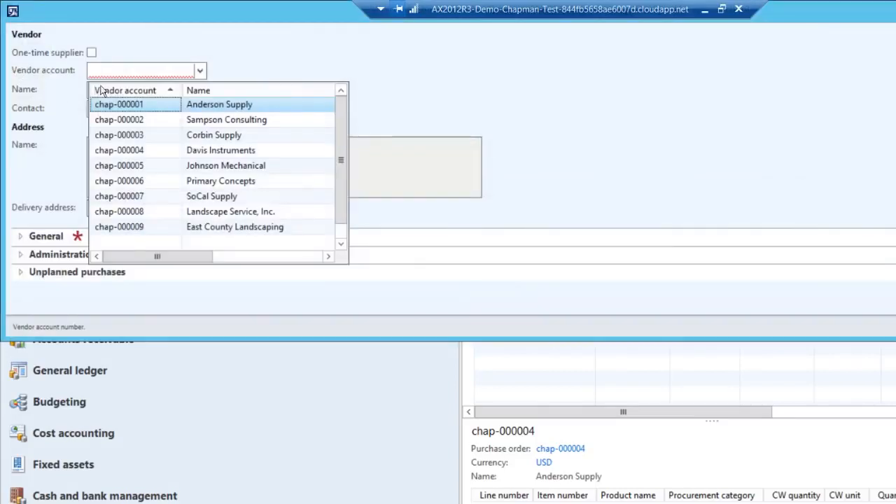
left_click(119, 104)
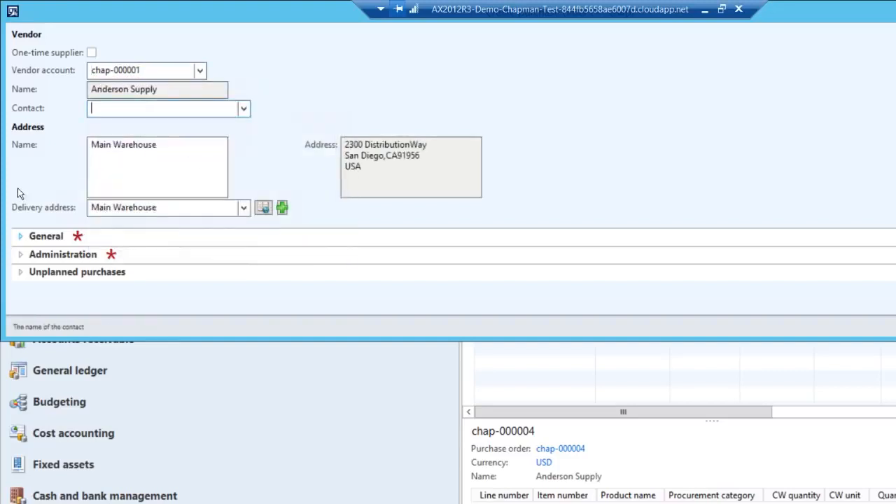
left_click(45, 235)
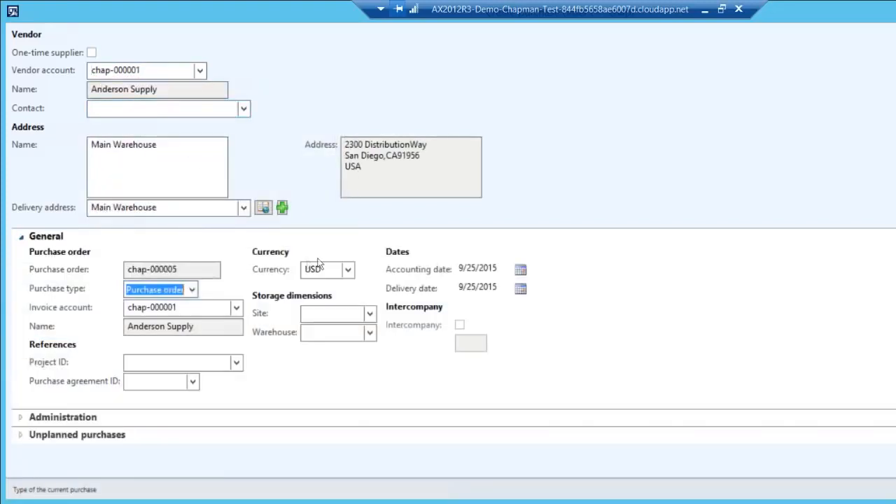
left_click(369, 333)
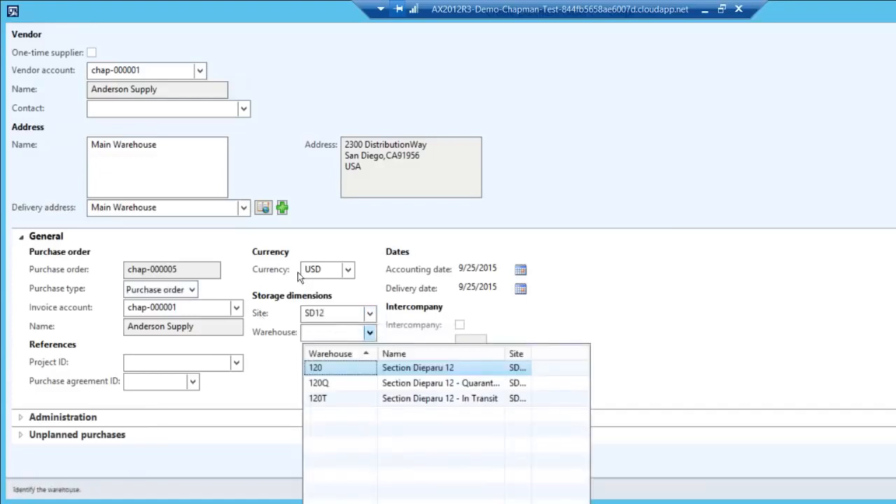
left_click(339, 367)
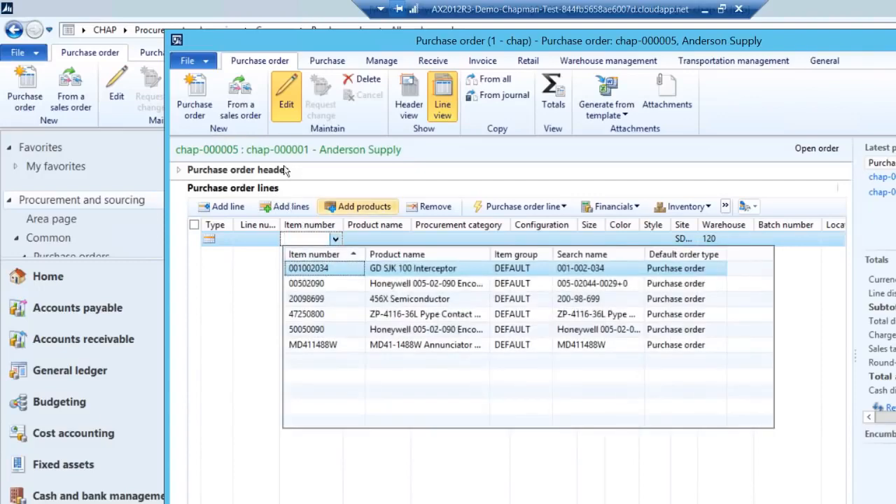
Add products 001002034 and 00502090 from the Procurement hierarchy to the order lines
left_click(364, 206)
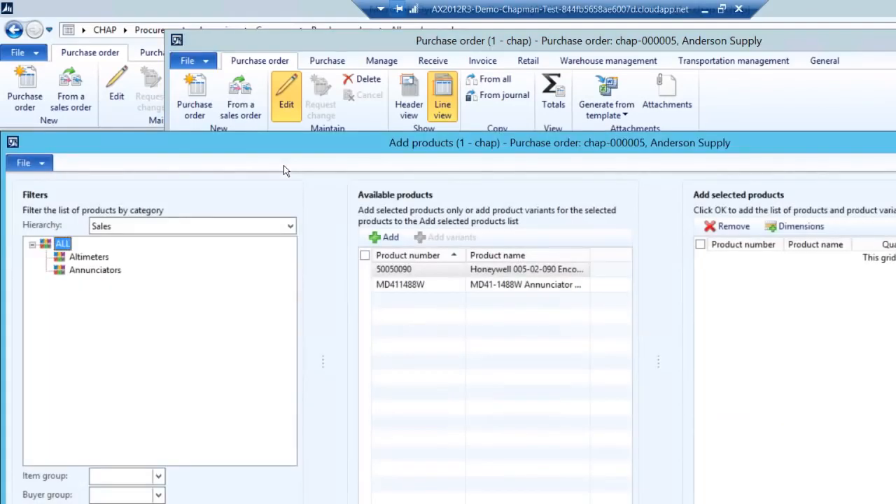
left_click(287, 225)
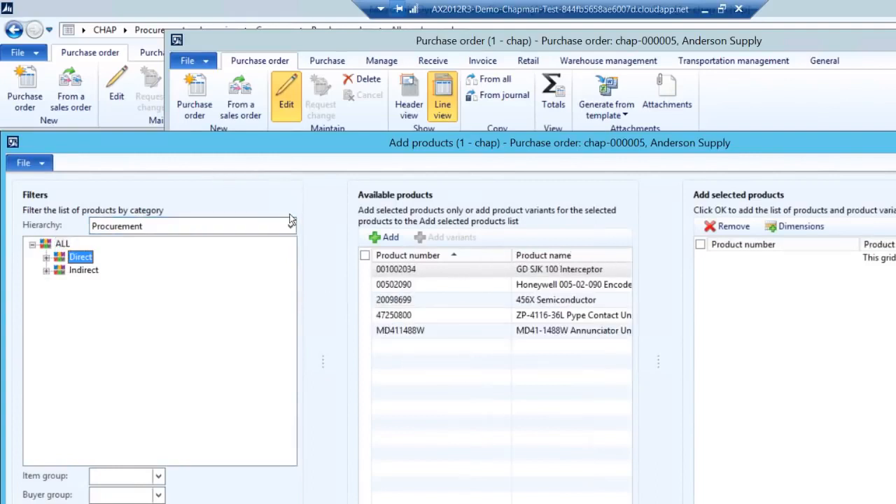
left_click(364, 284)
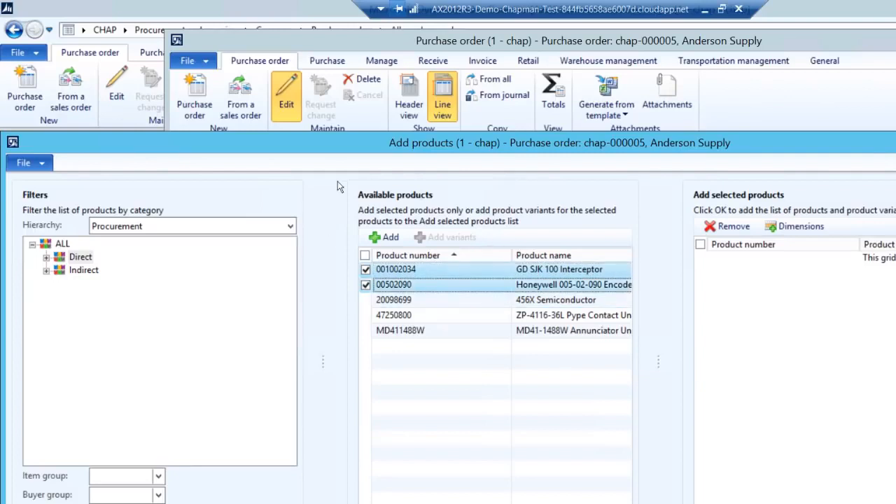
left_click(384, 236)
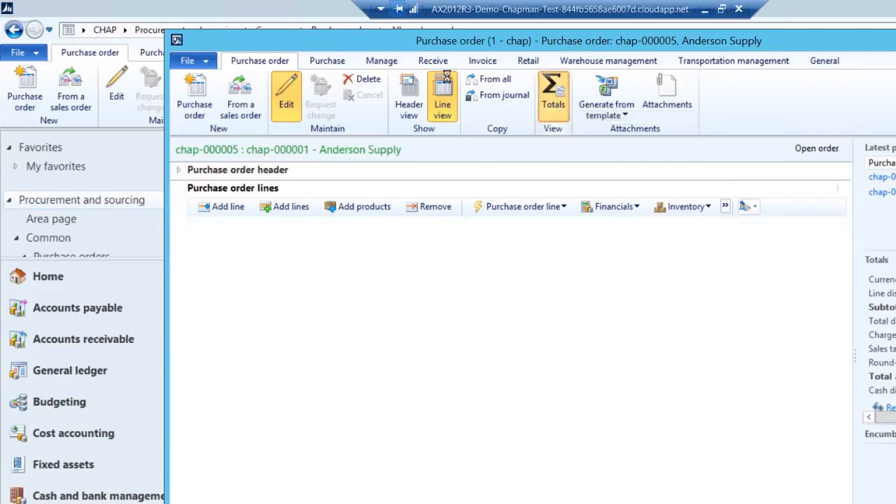
left_click(553, 98)
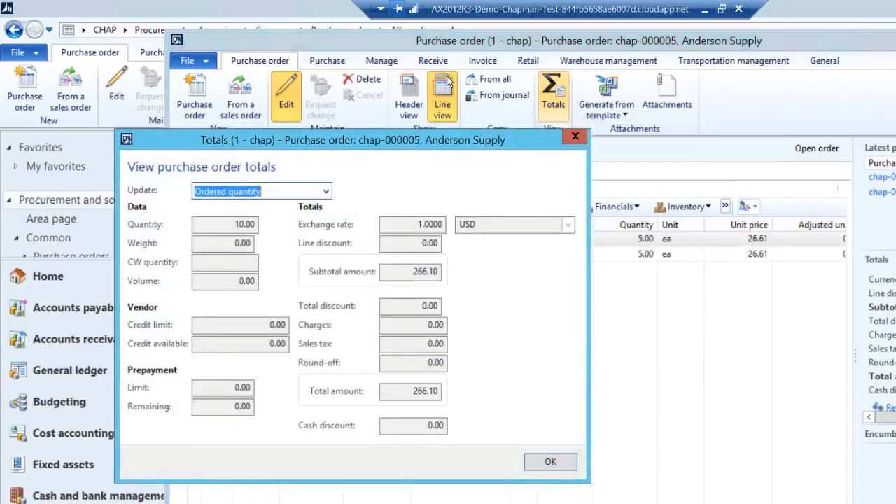
mouse_move(479, 185)
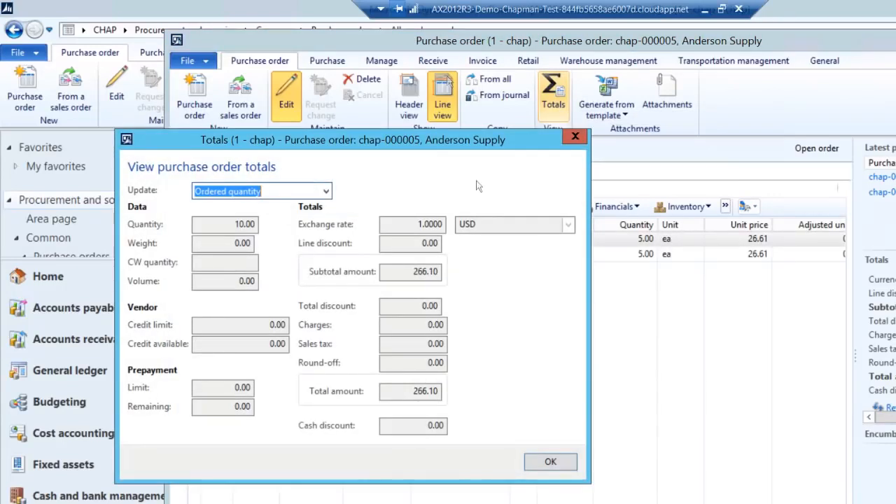
left_click(551, 462)
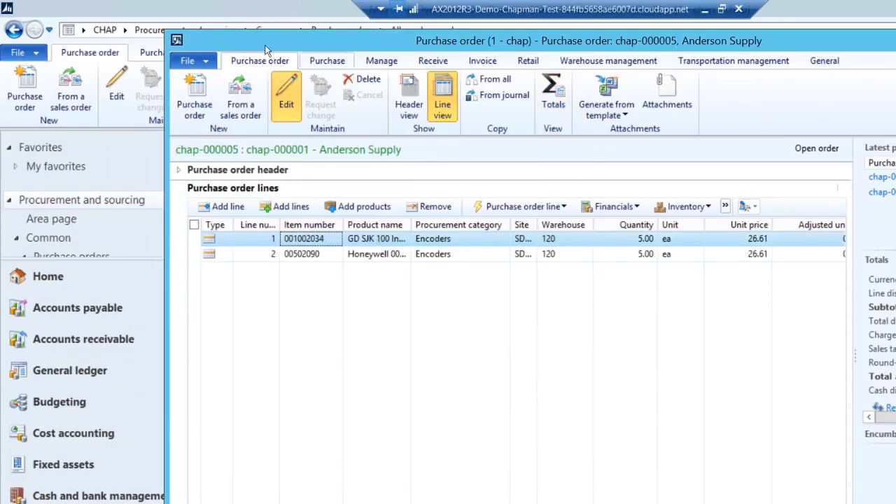
Show the Receive actions for purchase order chap-000005 in the Action Pane
left_click(327, 61)
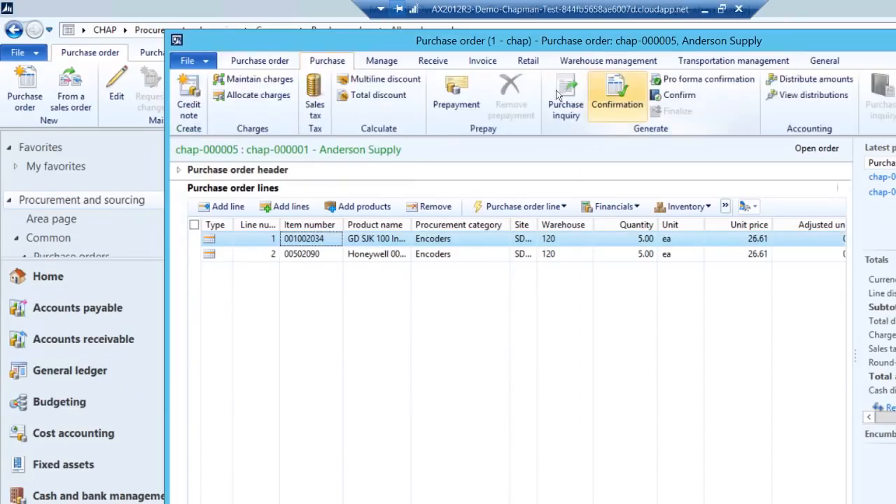
mouse_move(678, 96)
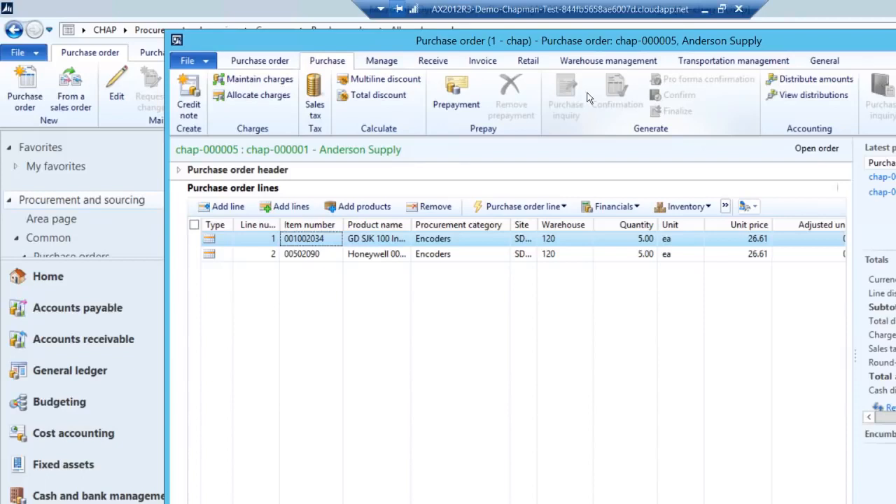
mouse_move(580, 148)
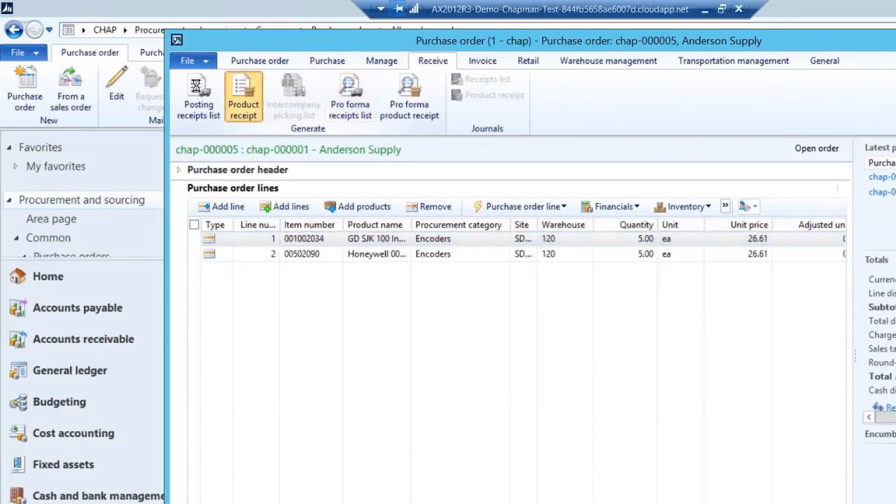
Start the product receipt posting for order chap-000005 with quantity set to ordered
left_click(244, 95)
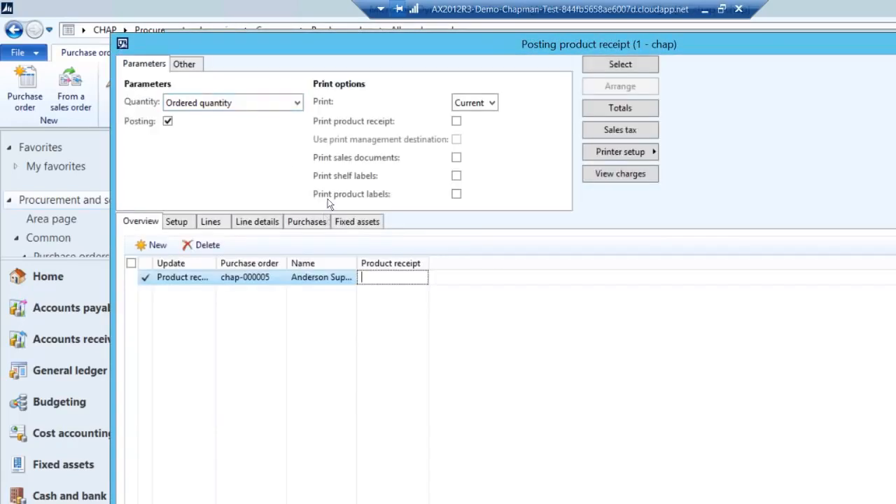
mouse_move(322, 224)
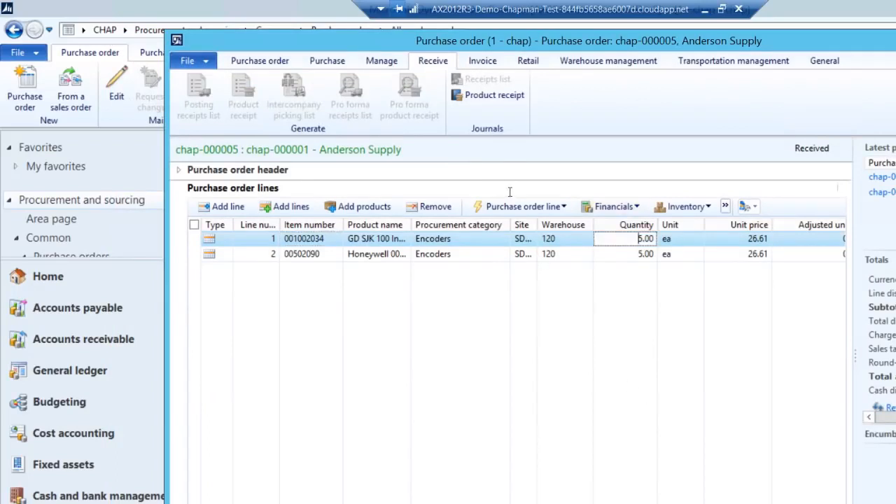
mouse_move(535, 286)
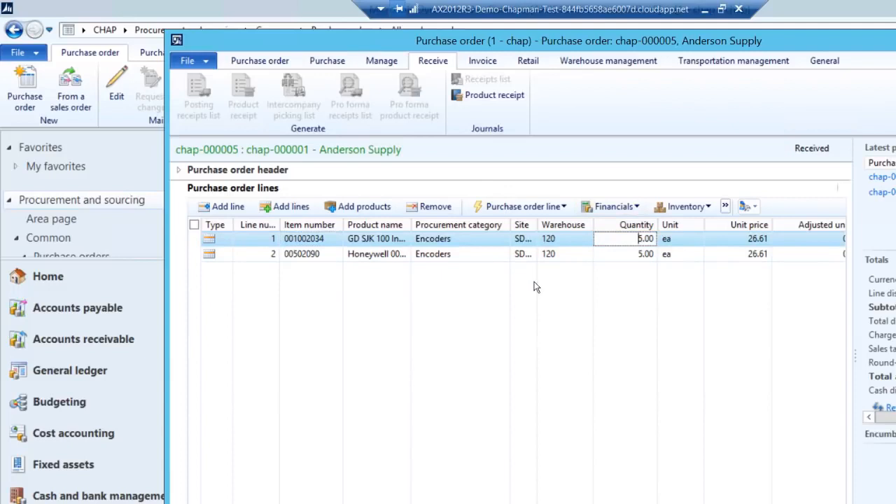
mouse_move(768, 464)
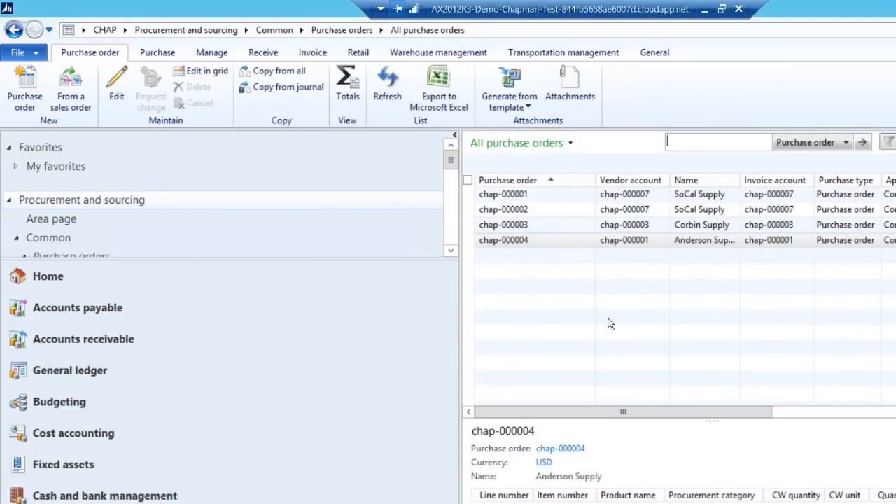
mouse_move(454, 203)
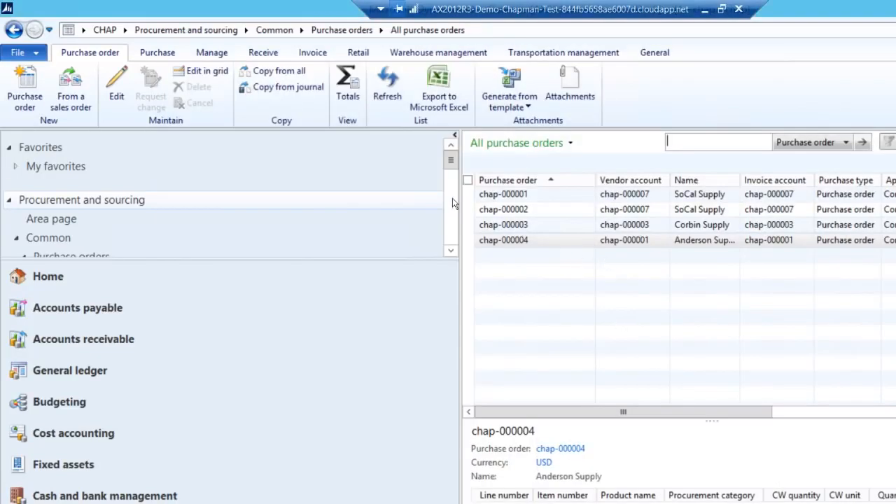
Refresh the list, reopen received order chap-000005 and show its Invoice actions
left_click(387, 87)
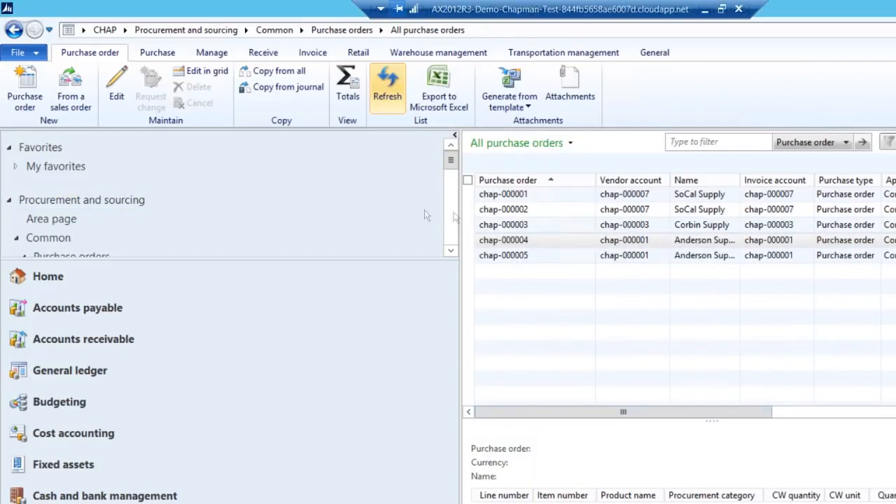
left_click(504, 255)
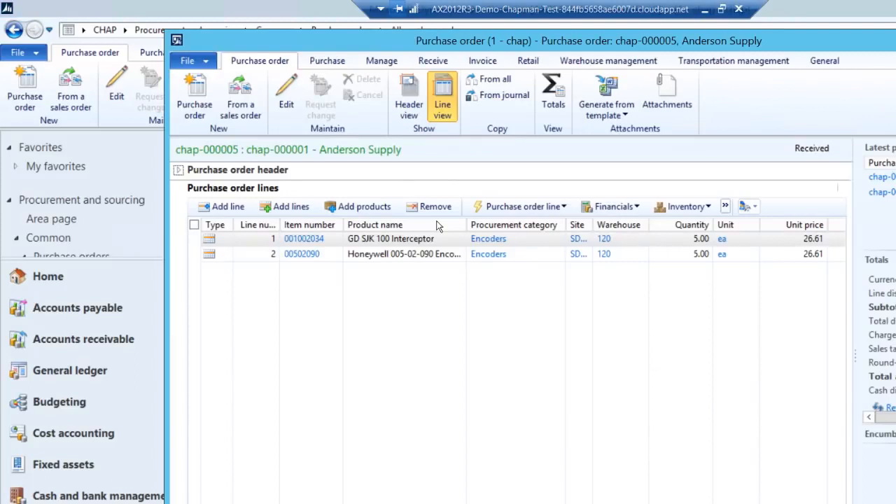
left_click(482, 62)
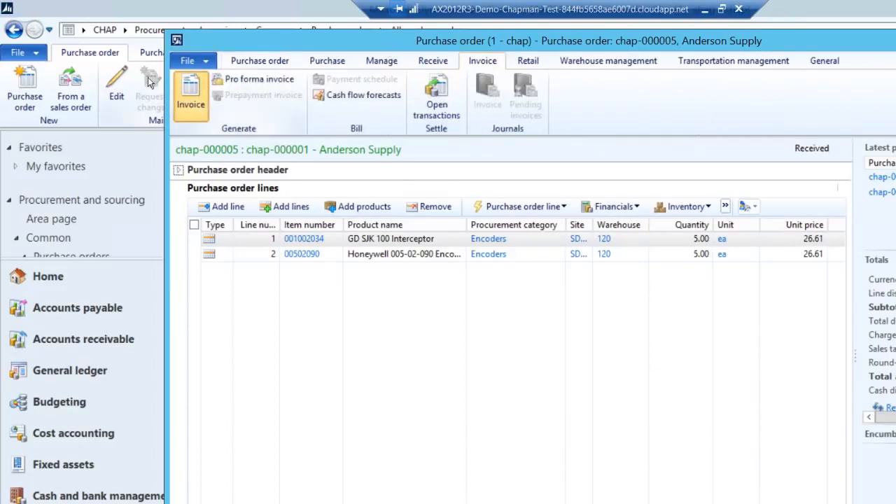
Post vendor invoice 767876 dated 9/26/2015 for order chap-000005
left_click(191, 93)
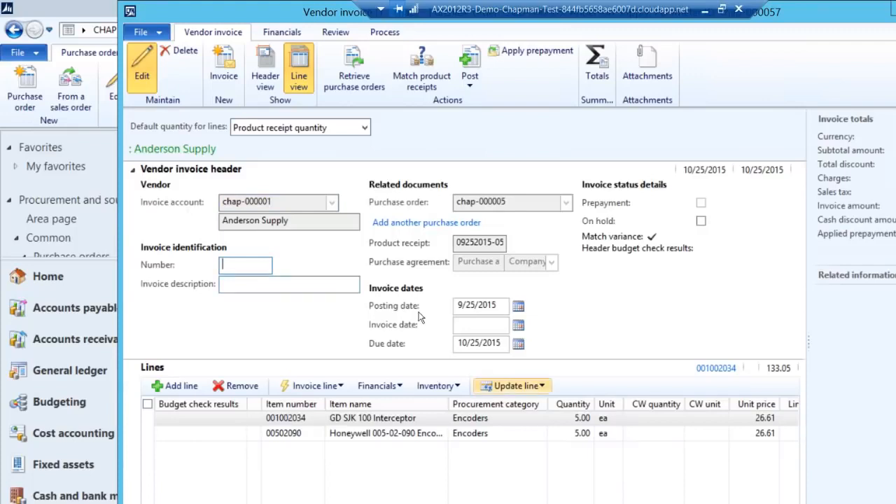
type("767876")
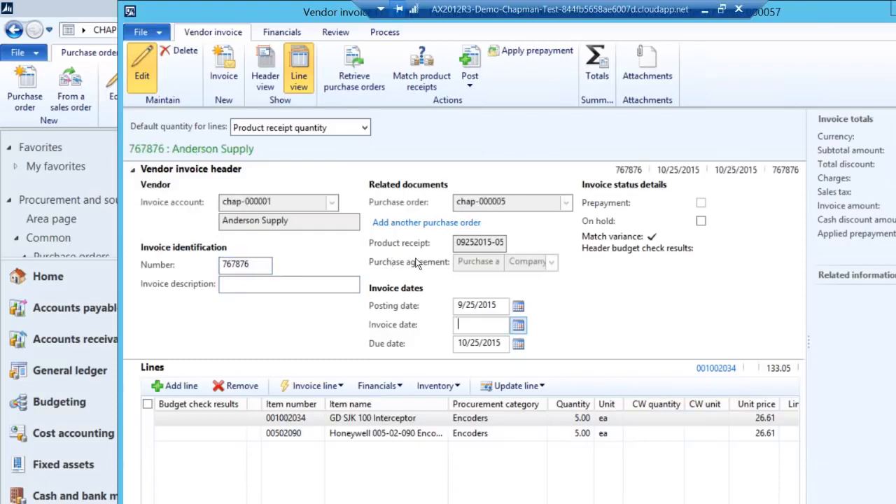
type("9/26/2015")
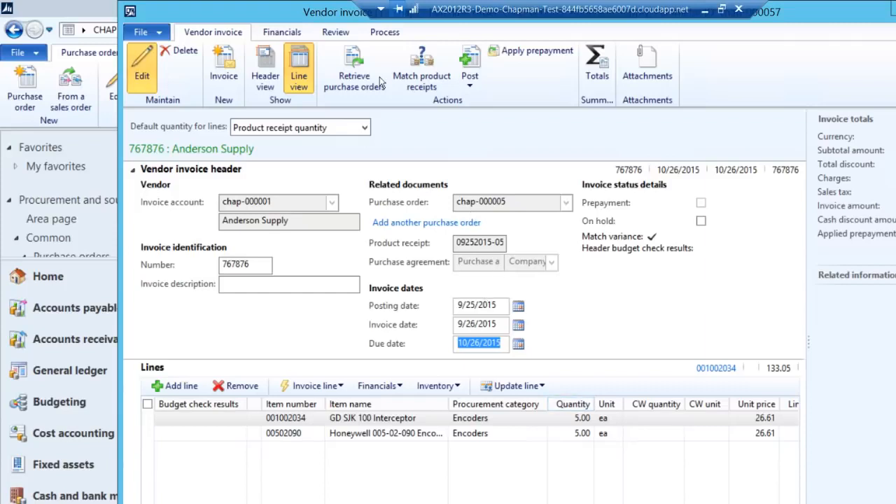
left_click(470, 63)
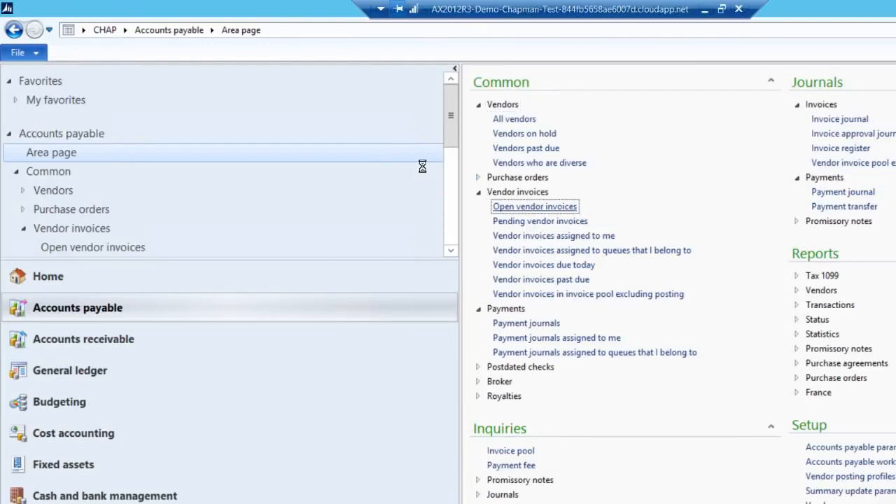
Open the Open vendor invoices list in Accounts payable, listing invoice 767876 for Anderson Supply
left_click(535, 205)
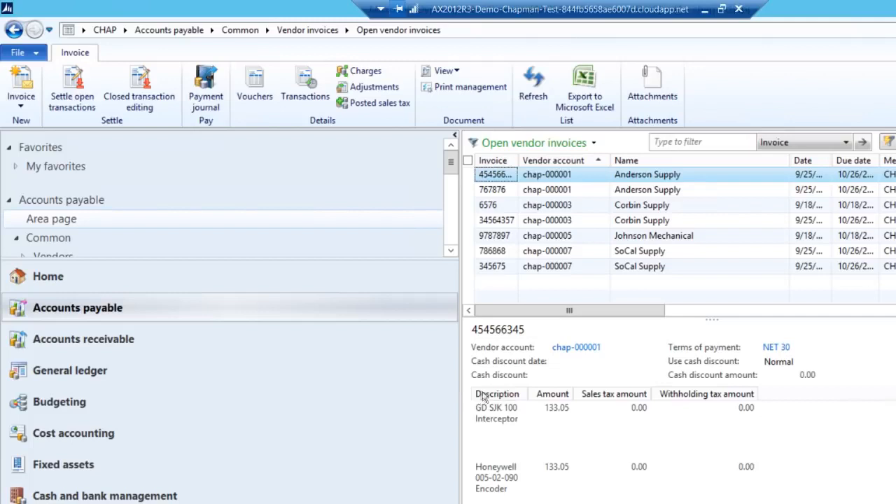
left_click(123, 29)
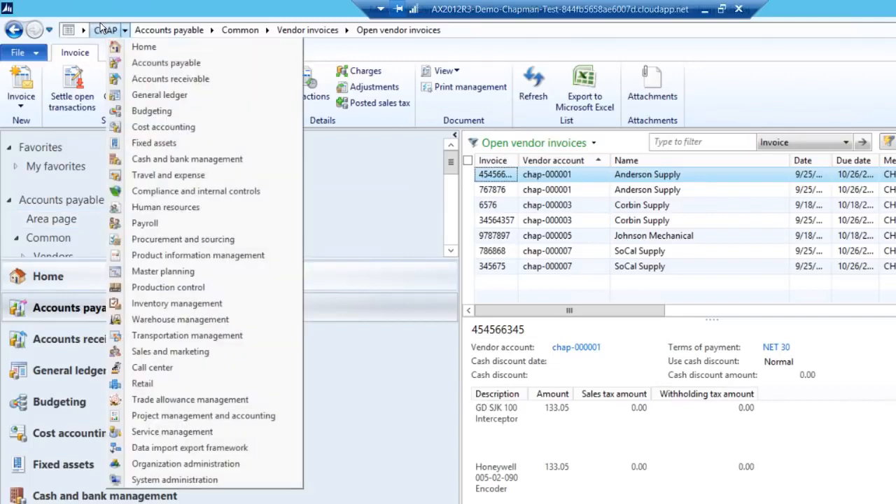
mouse_move(177, 302)
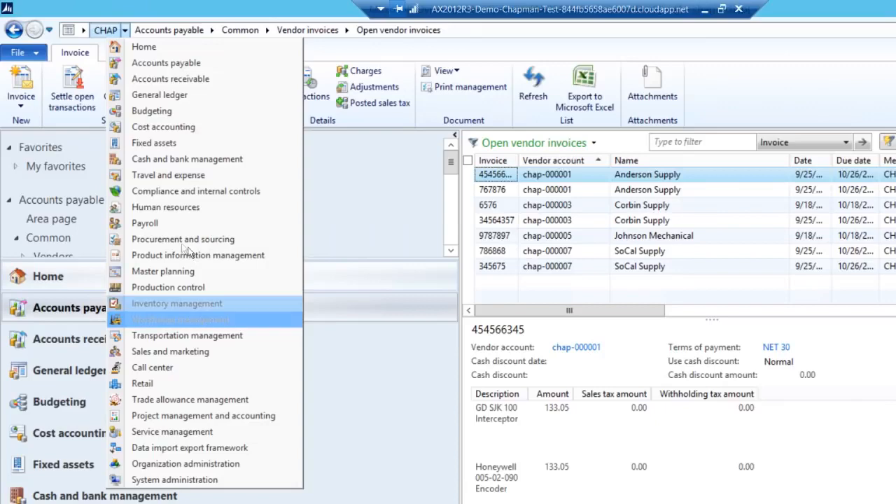
Go to Inventory management and open the On-hand inventory list for items 001002034 and 00502090
left_click(176, 302)
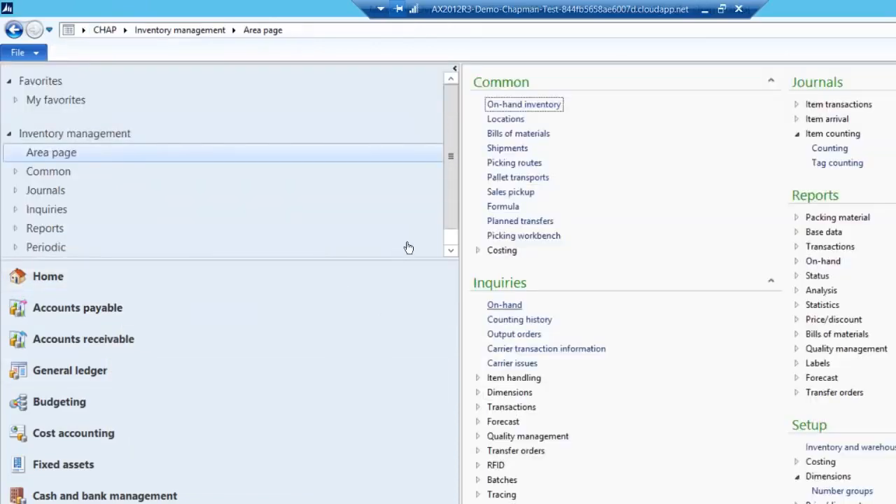
left_click(524, 104)
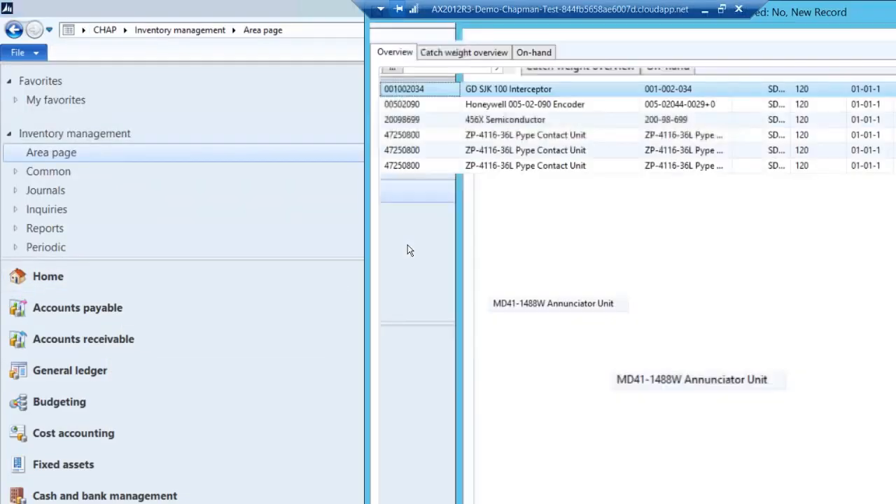